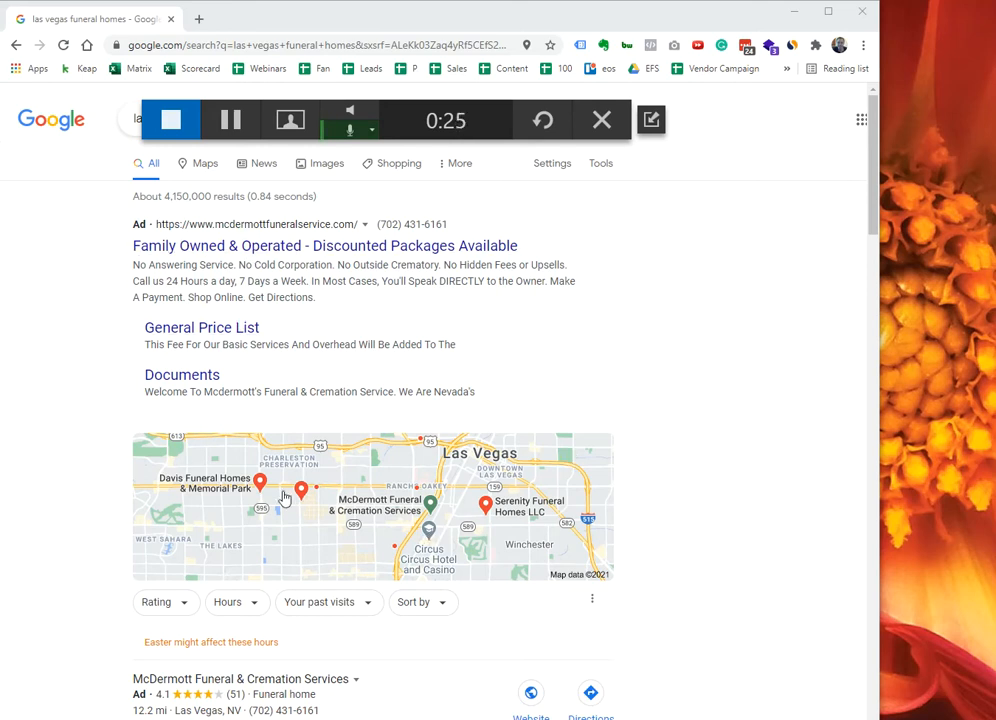
Step: Search 'las vegas cremation' in a new tab from the omnibox suggestion
scroll("down", 3)
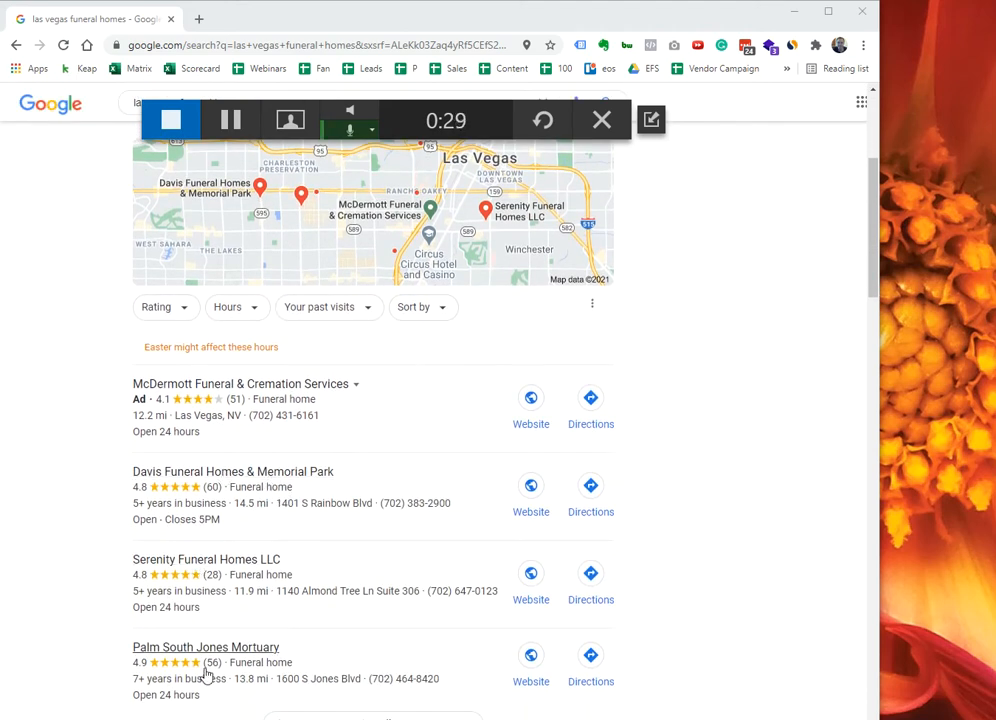
scroll("down", 3)
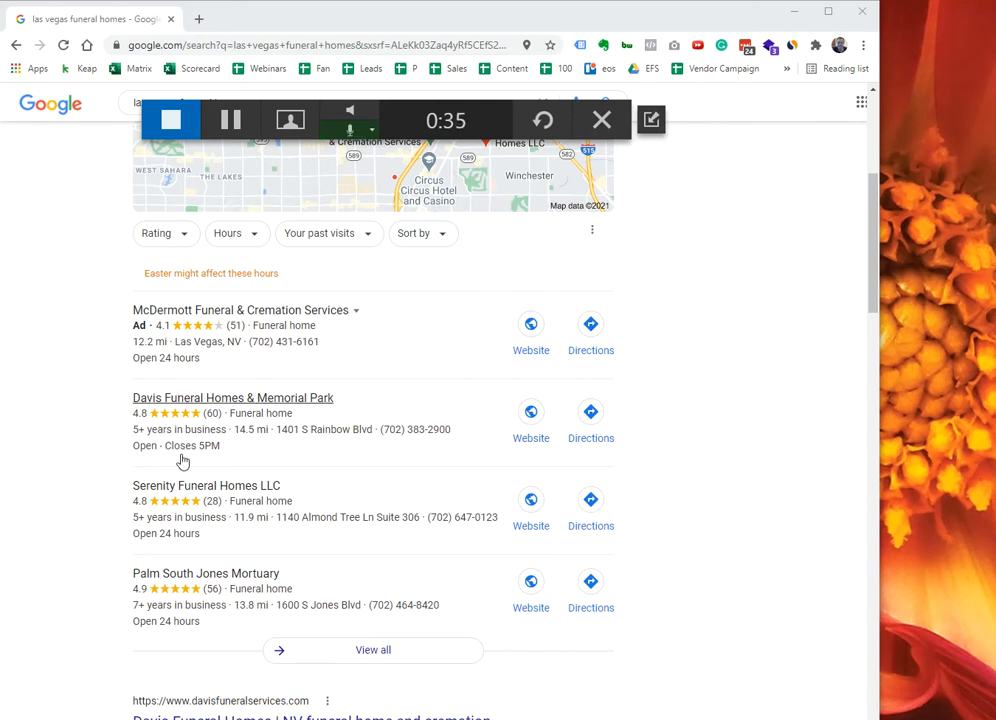
mouse_move(222, 580)
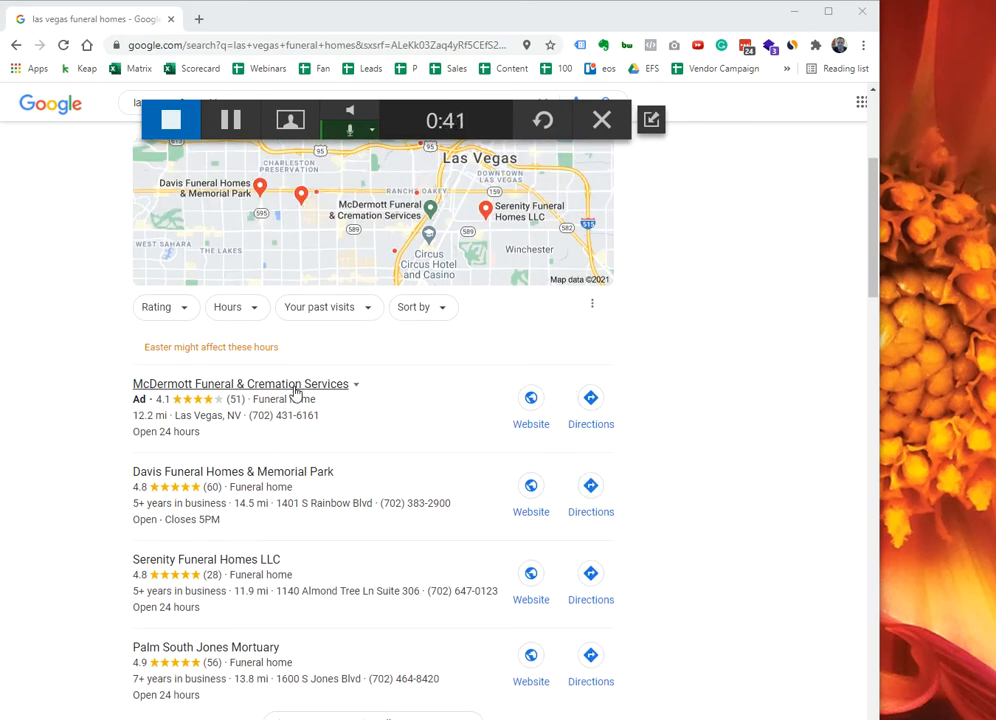
left_click(376, 18)
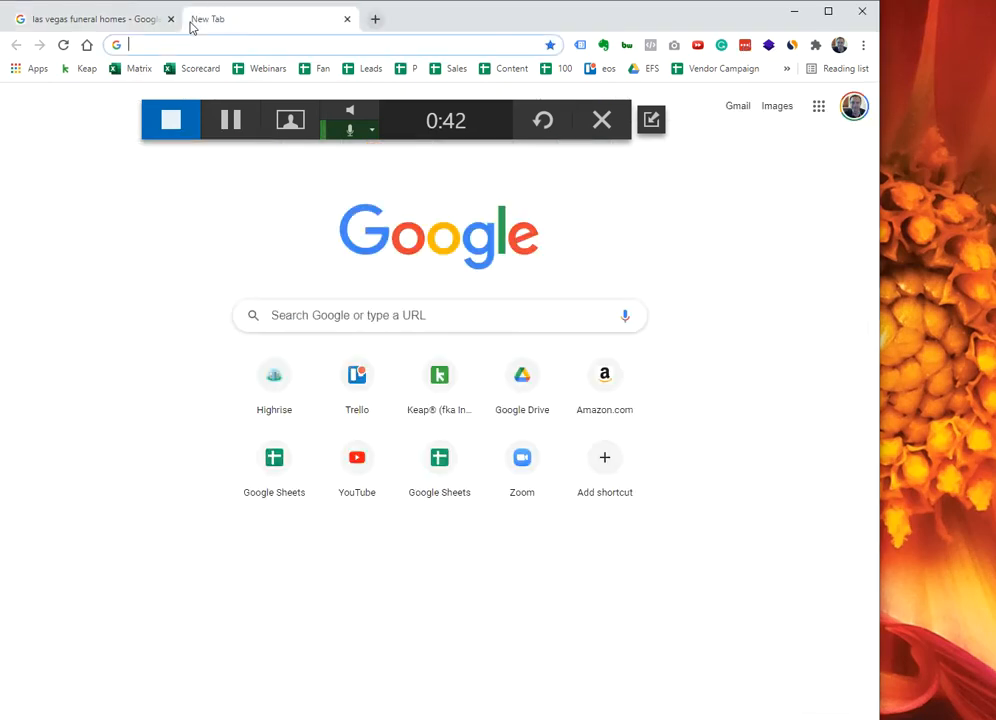
type("las vegas funeral homes")
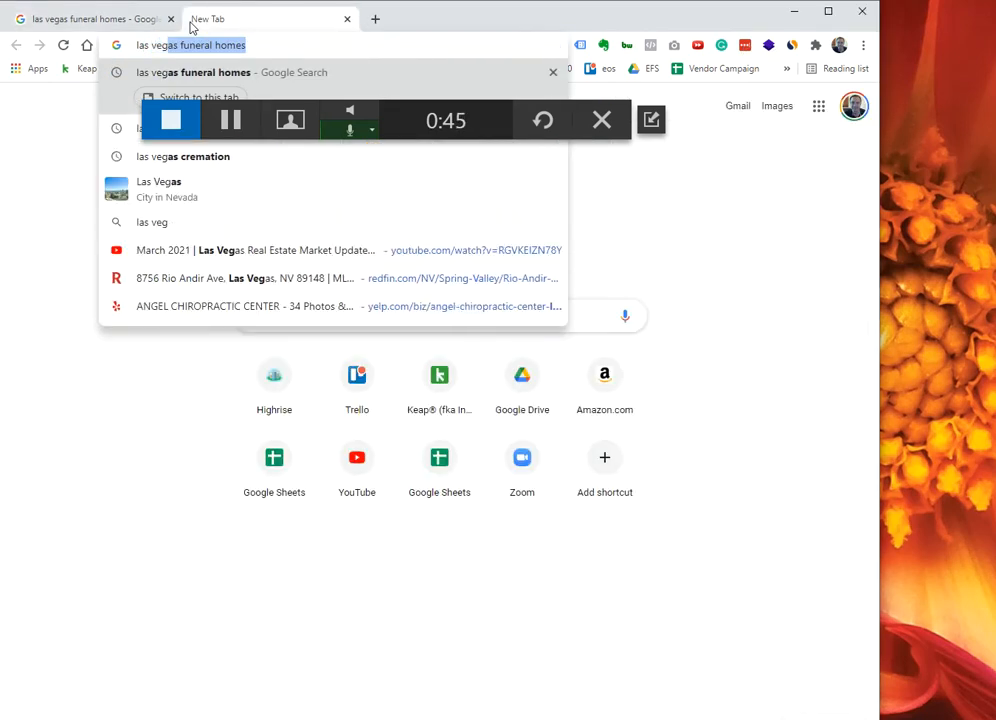
left_click(184, 156)
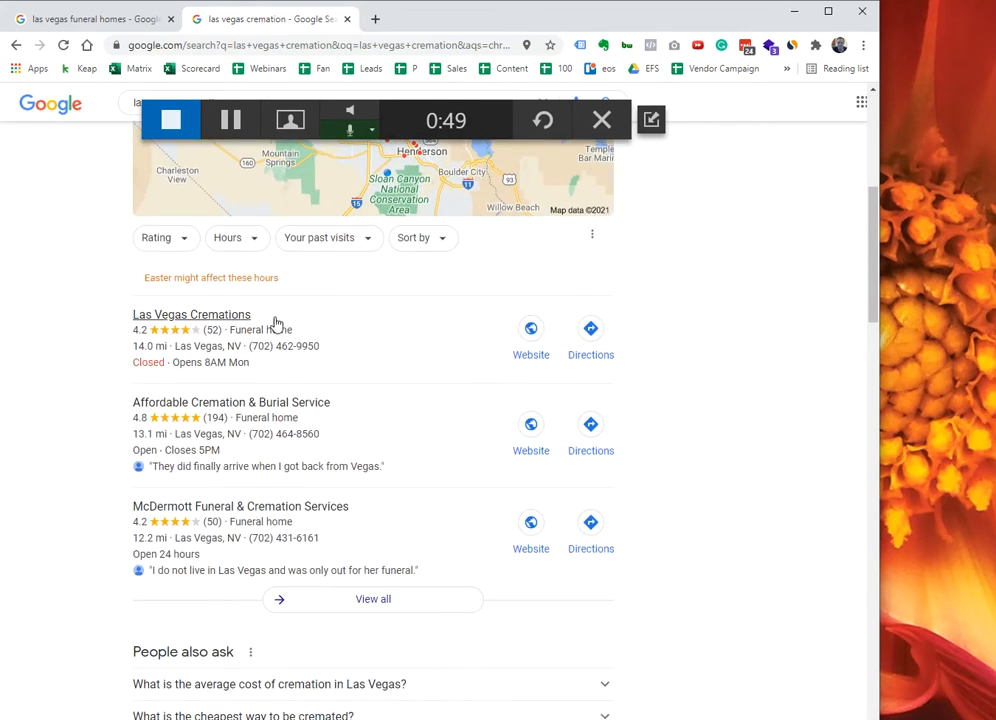
mouse_move(252, 524)
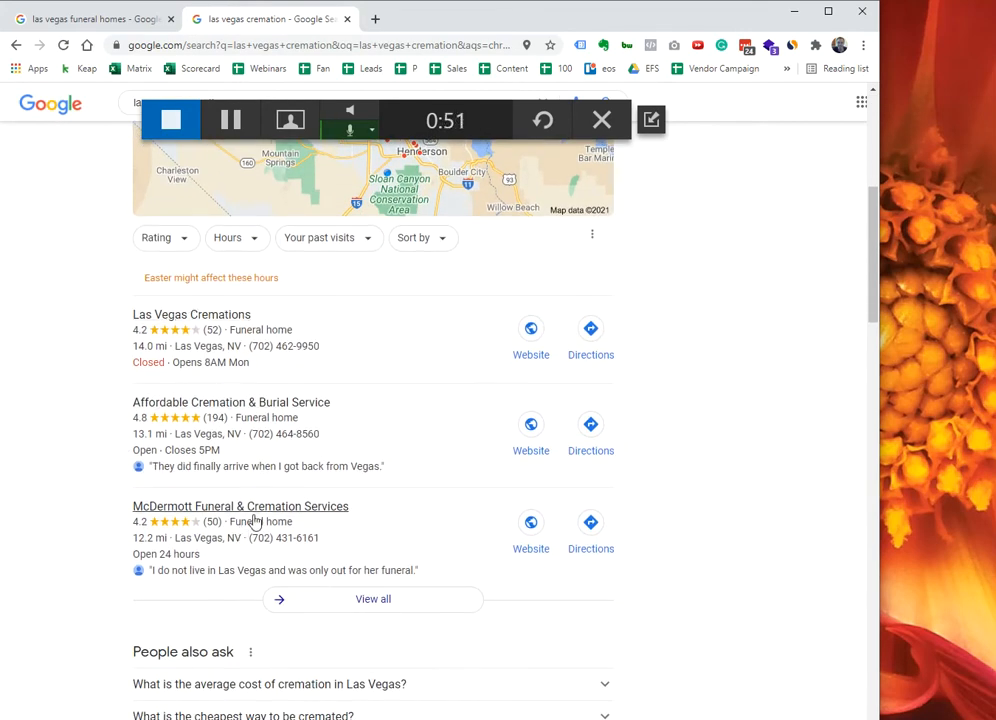
Step: Return to the Las Vegas funeral homes results in the first tab
scroll("up", 3)
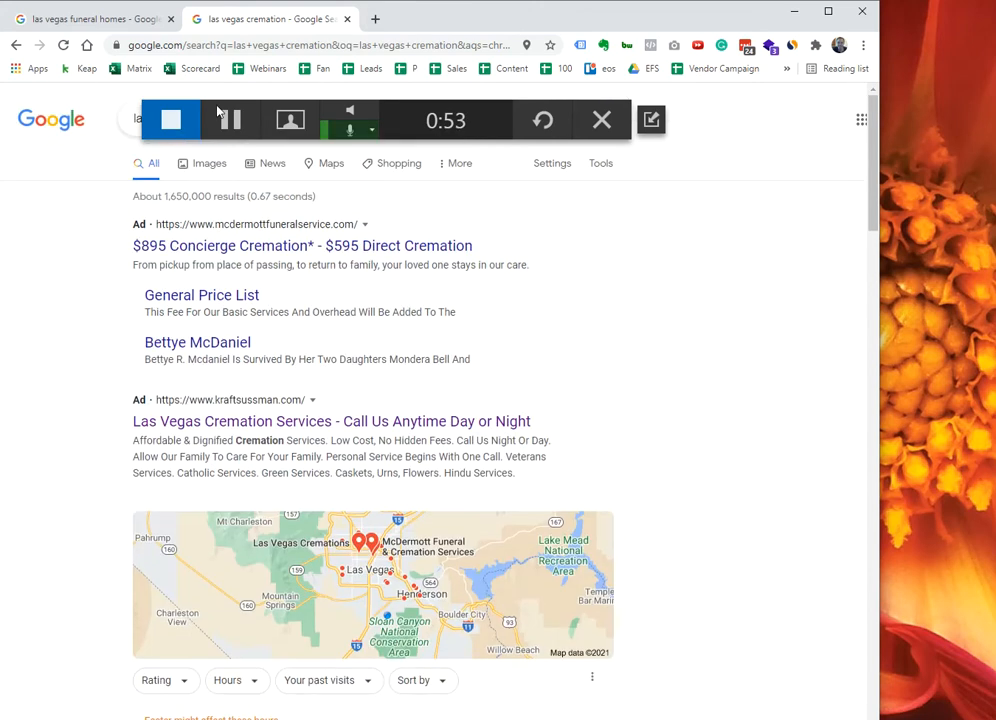
left_click(90, 18)
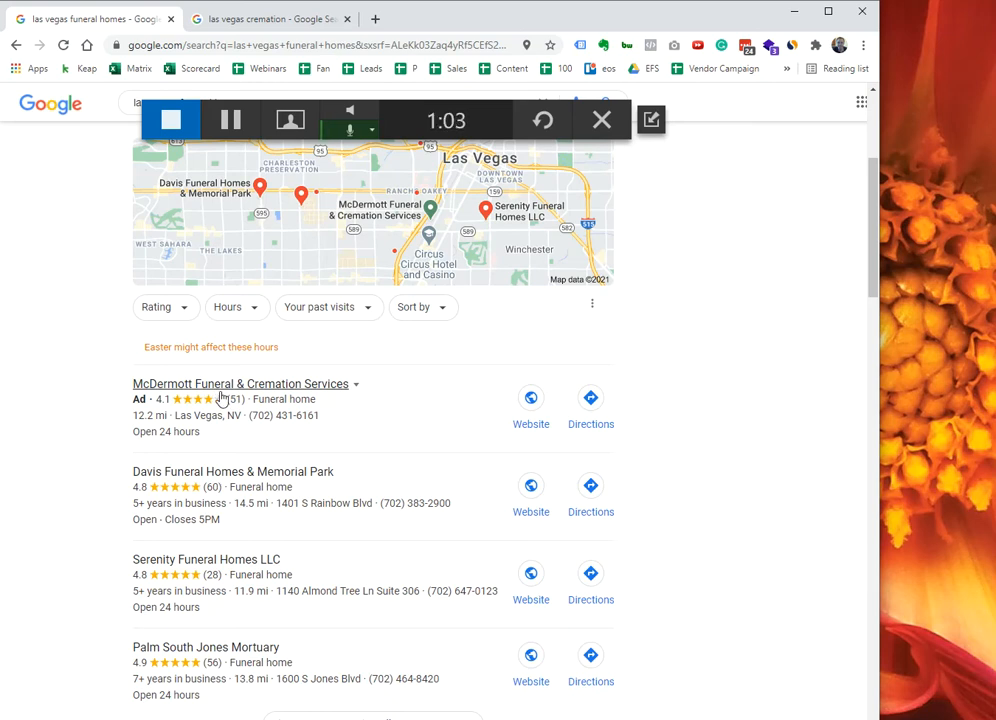
scroll("down", 3)
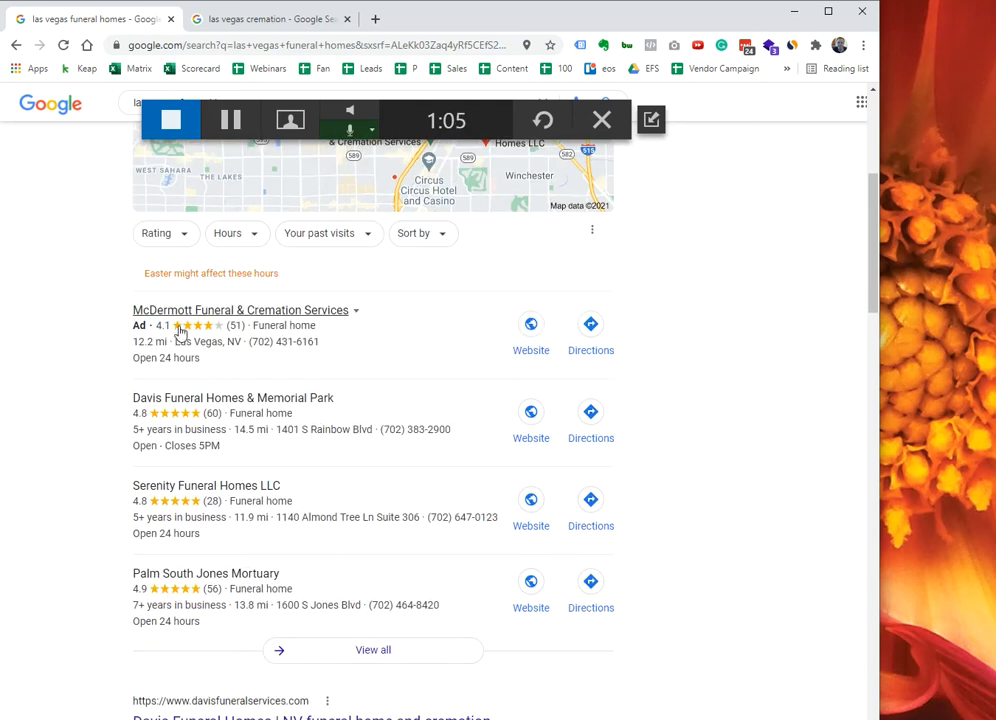
mouse_move(116, 324)
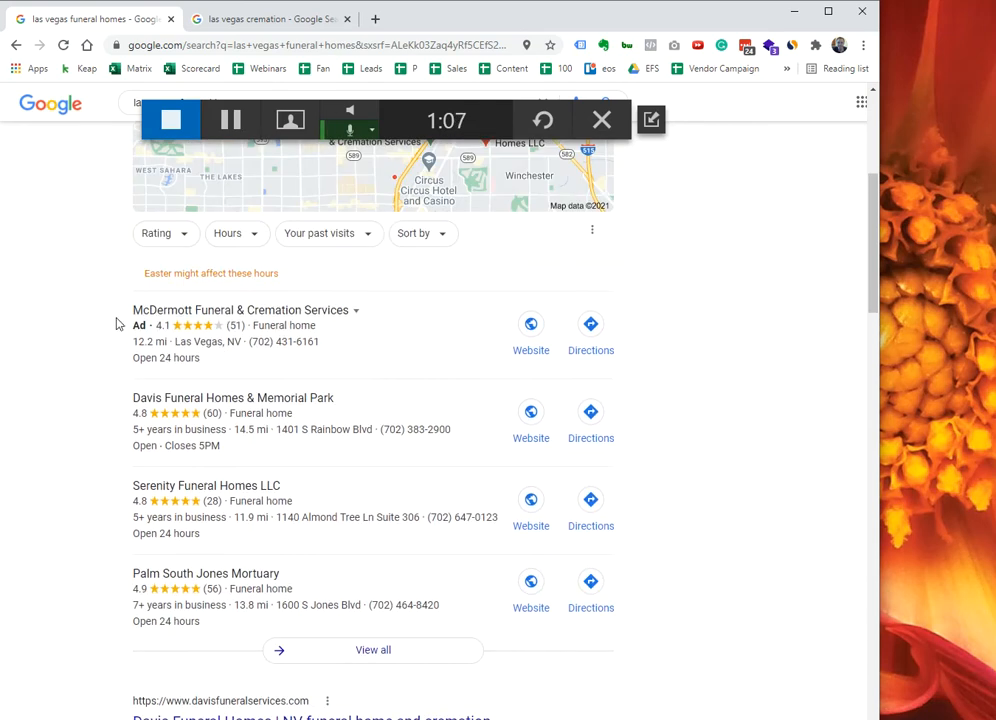
scroll("up", 3)
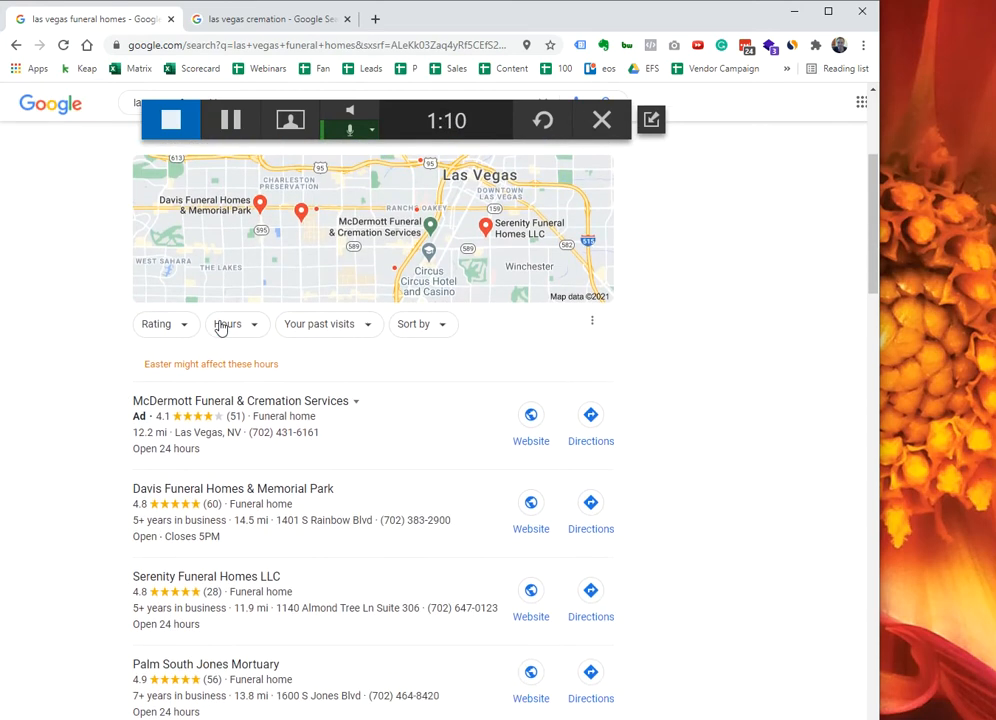
scroll("down", 3)
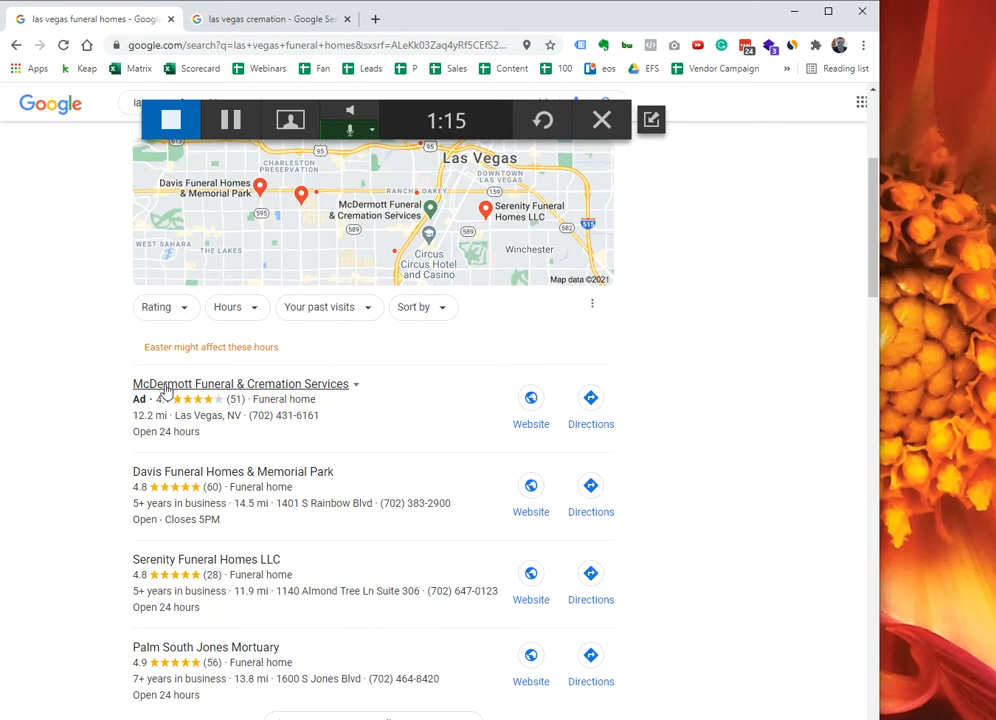
mouse_move(256, 336)
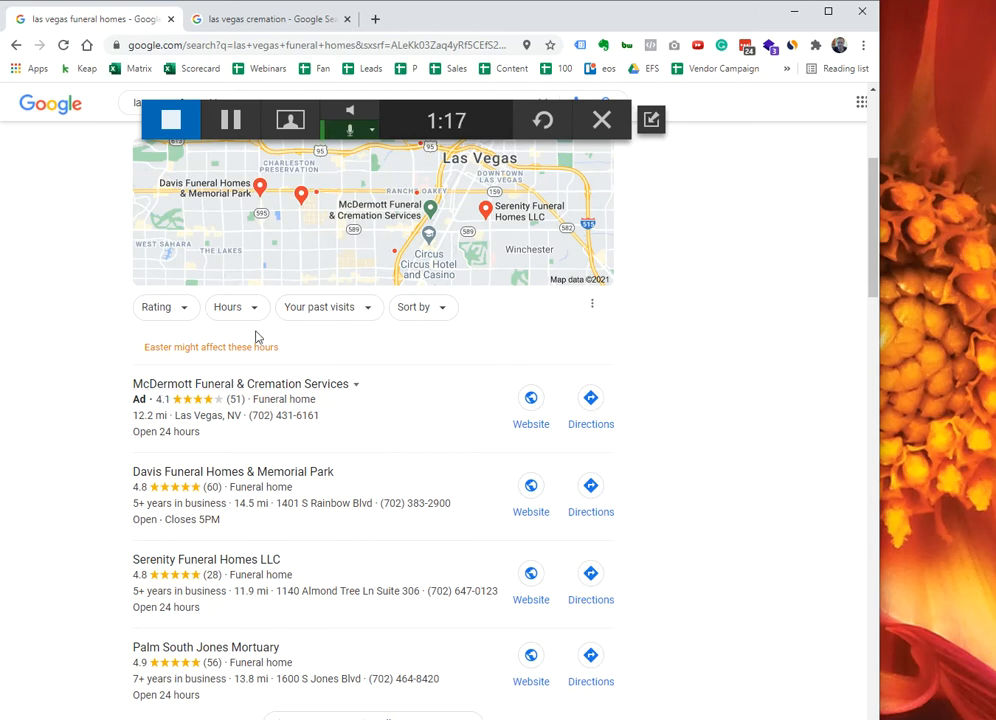
scroll("down", 3)
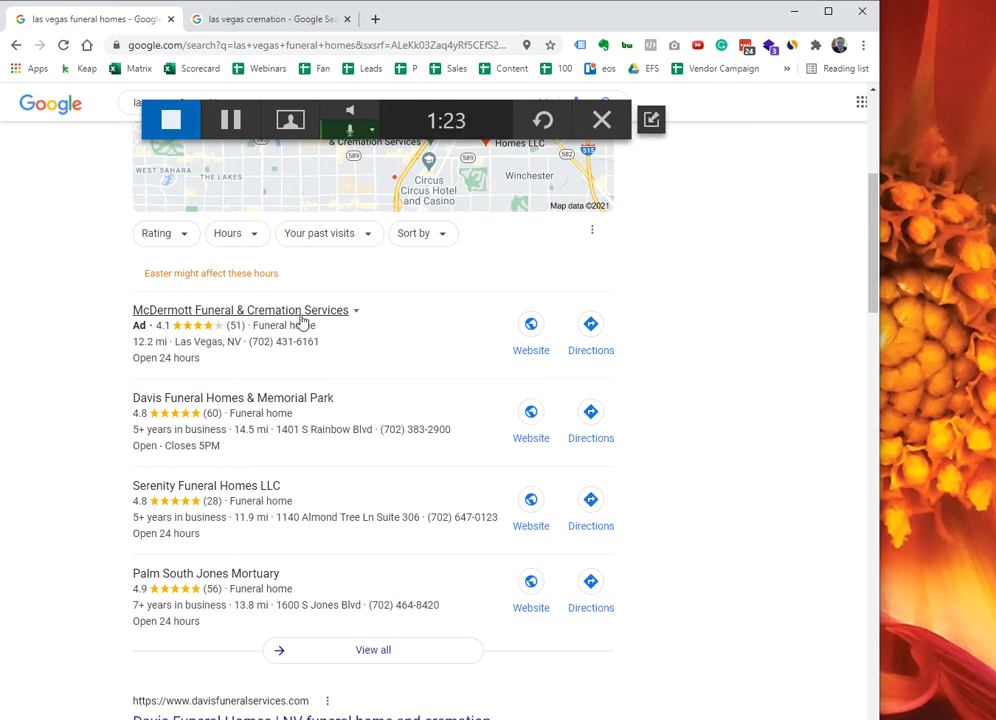
scroll("up", 3)
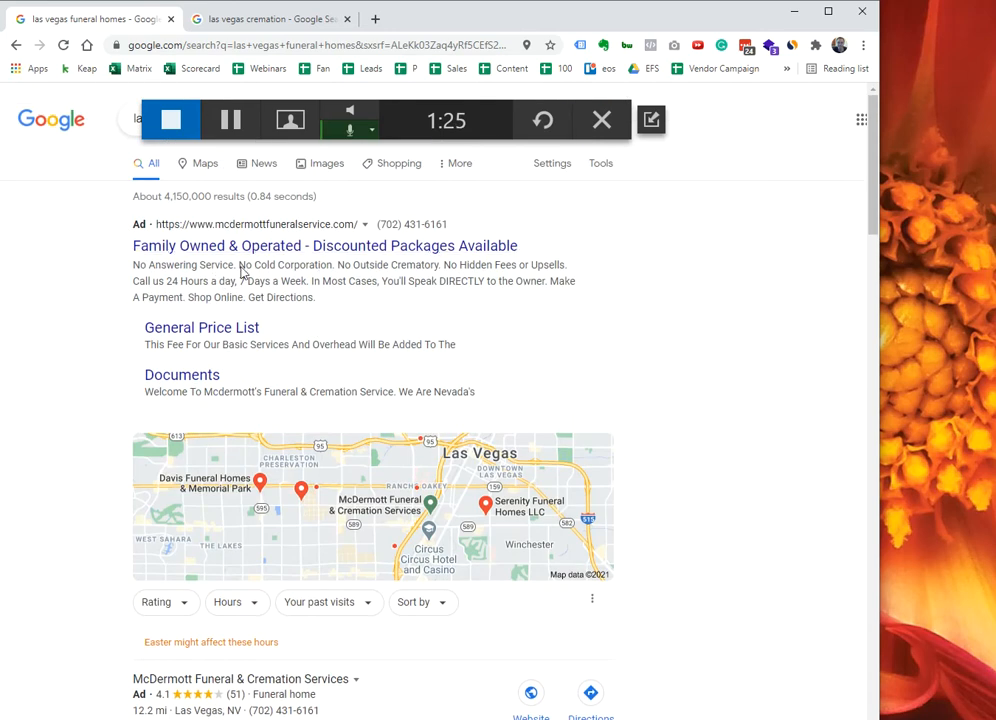
mouse_move(410, 318)
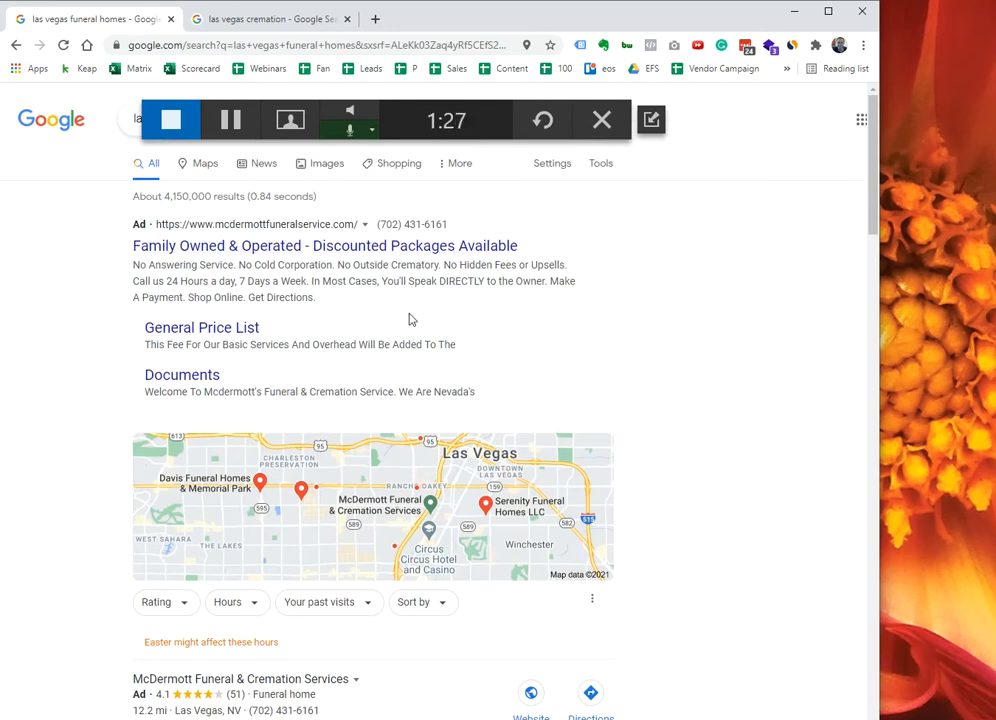
mouse_move(322, 256)
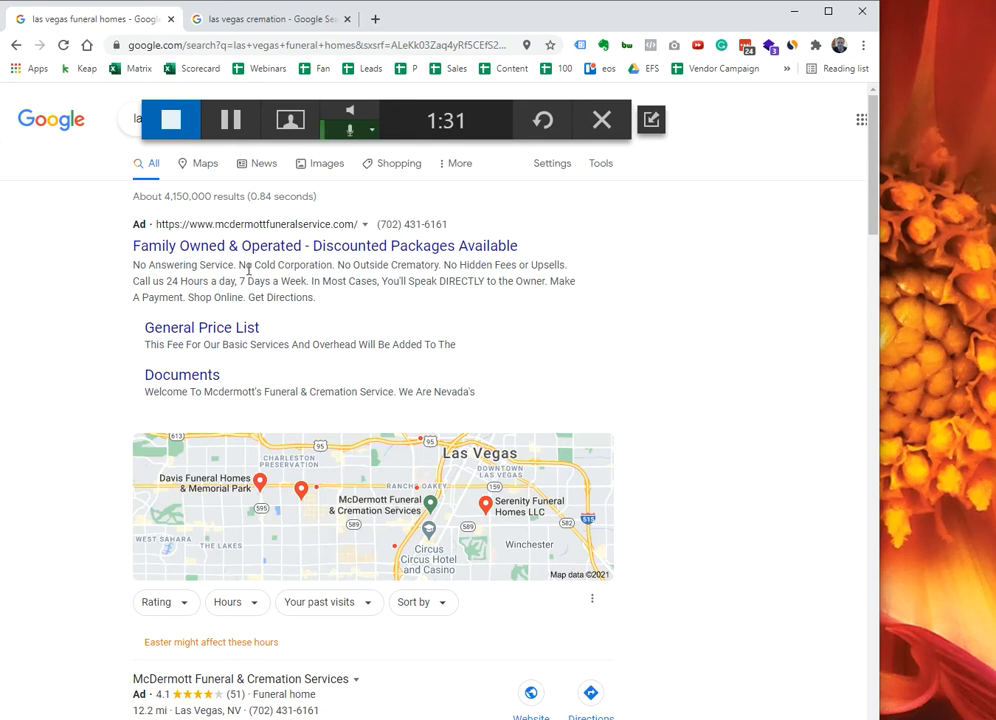
scroll("down", 3)
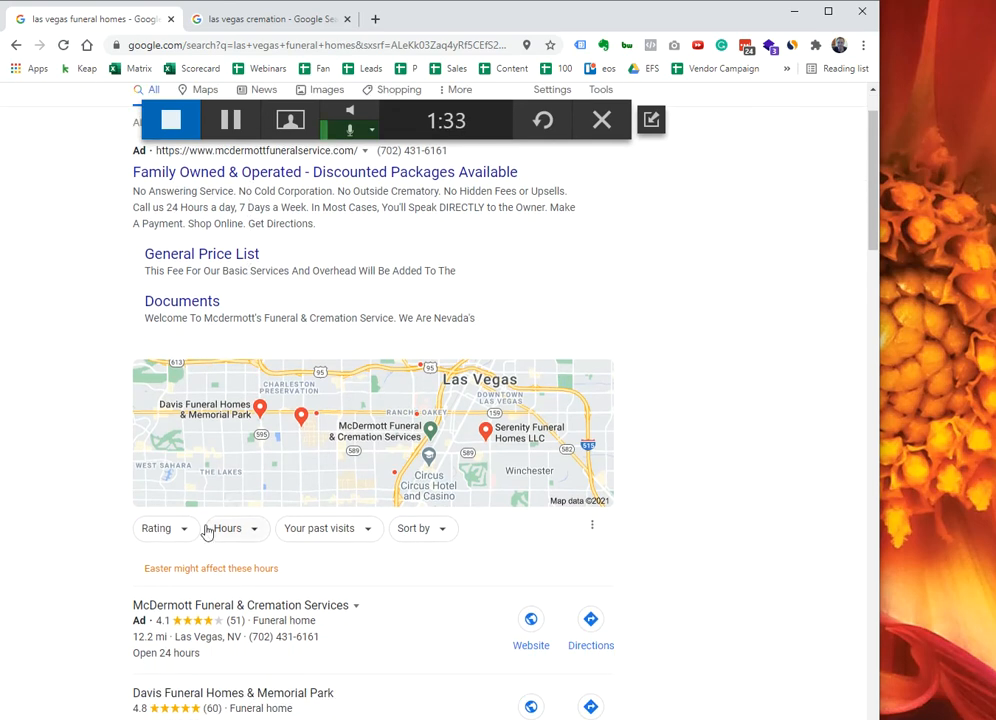
scroll("down", 3)
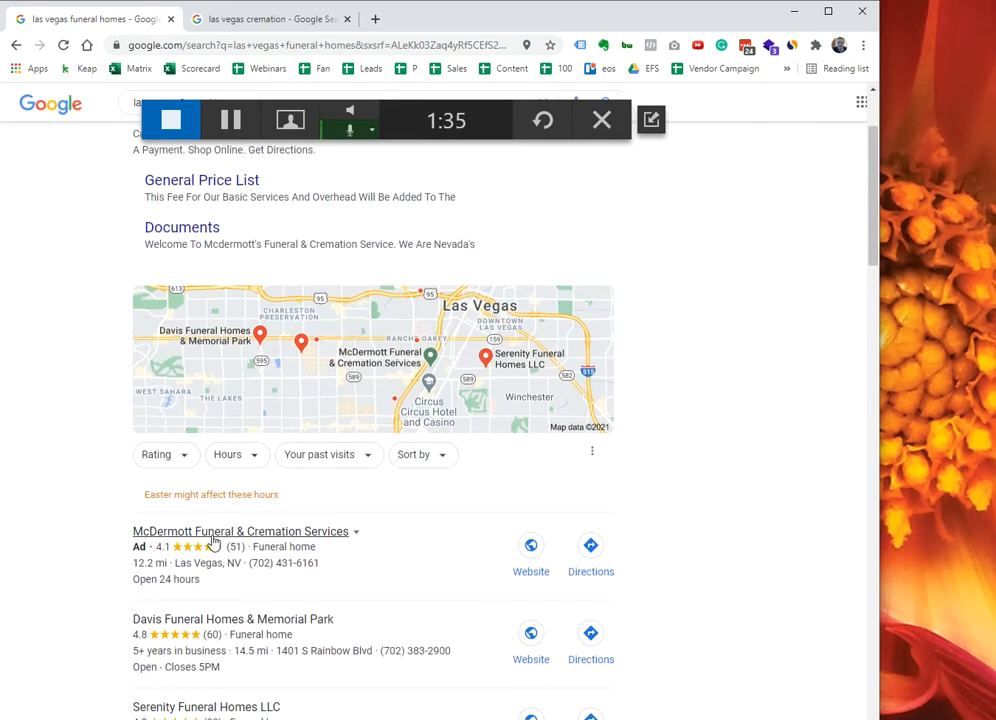
scroll("down", 3)
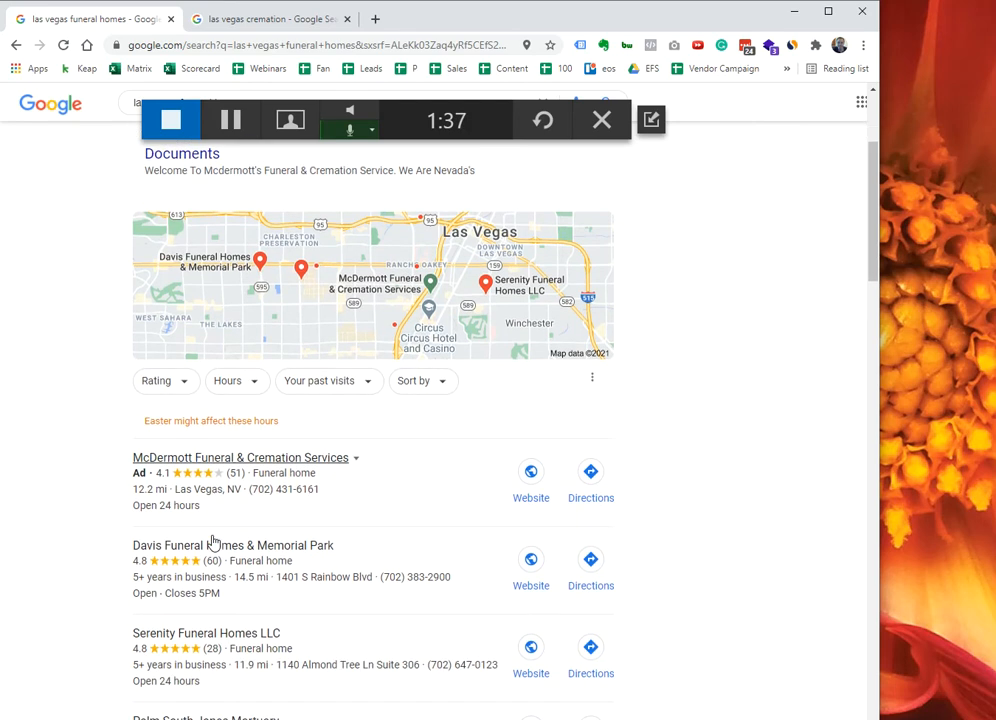
mouse_move(252, 470)
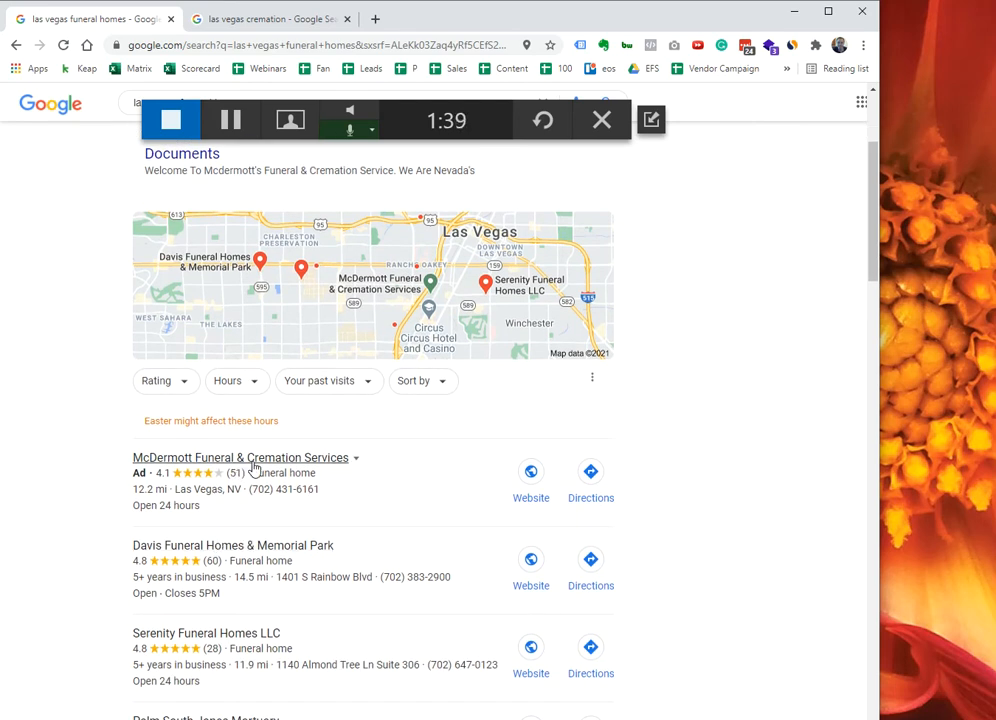
scroll("up", 3)
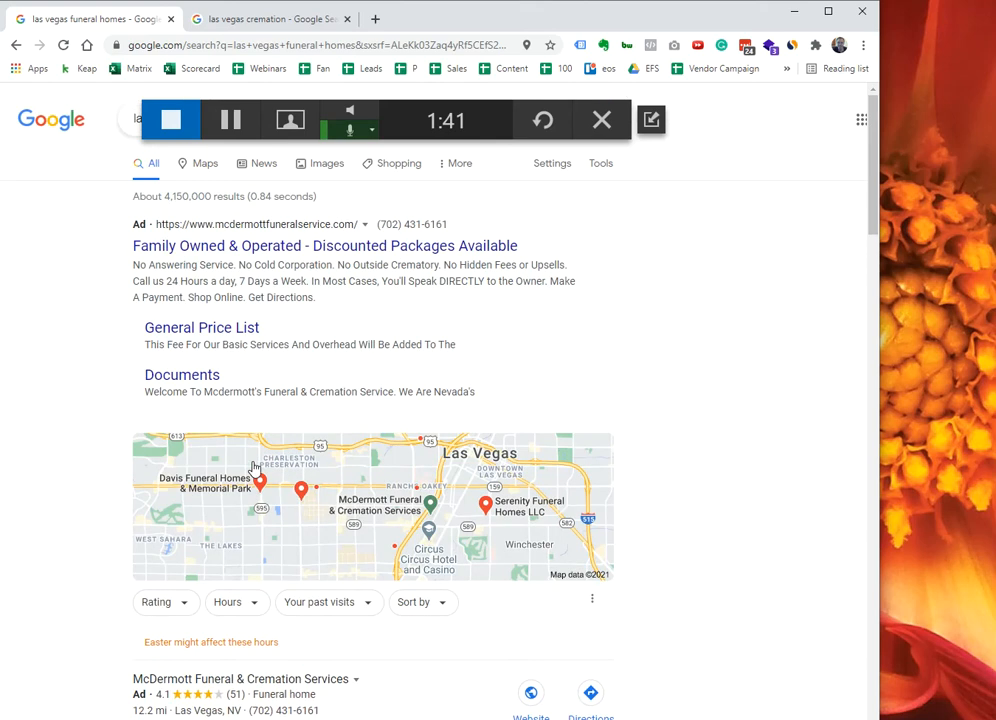
scroll("down", 3)
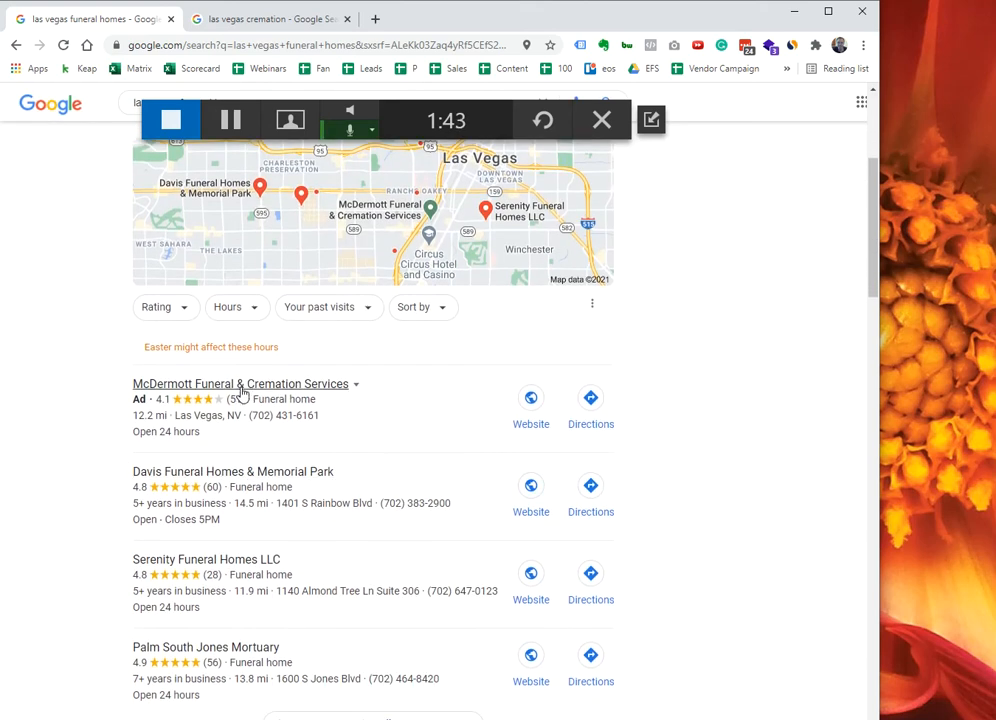
scroll("up", 3)
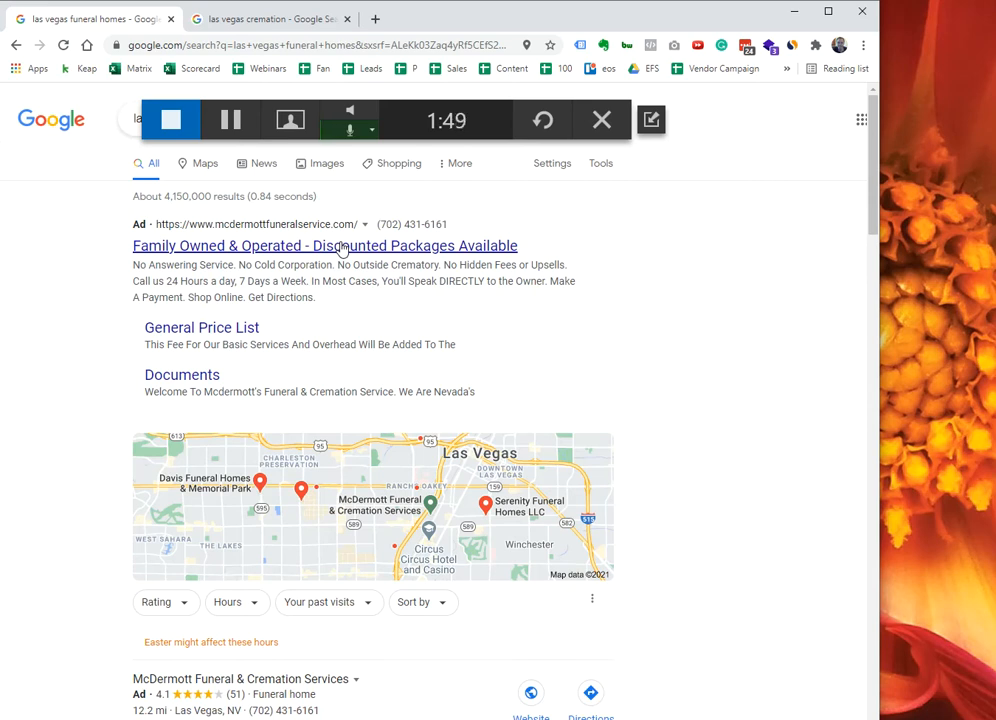
scroll("down", 3)
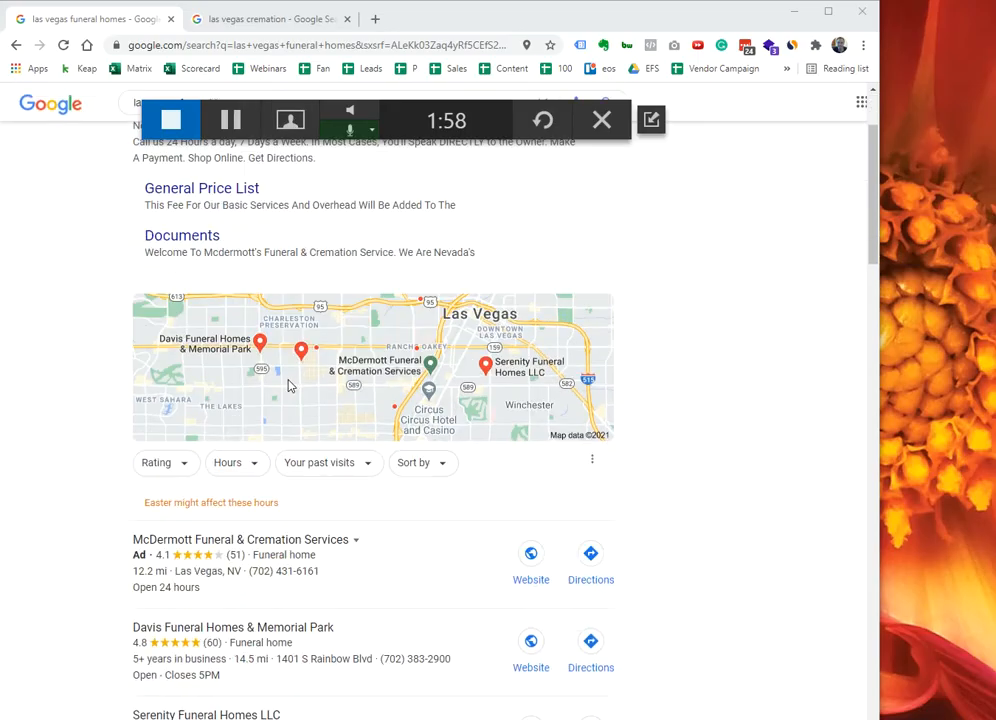
scroll("down", 3)
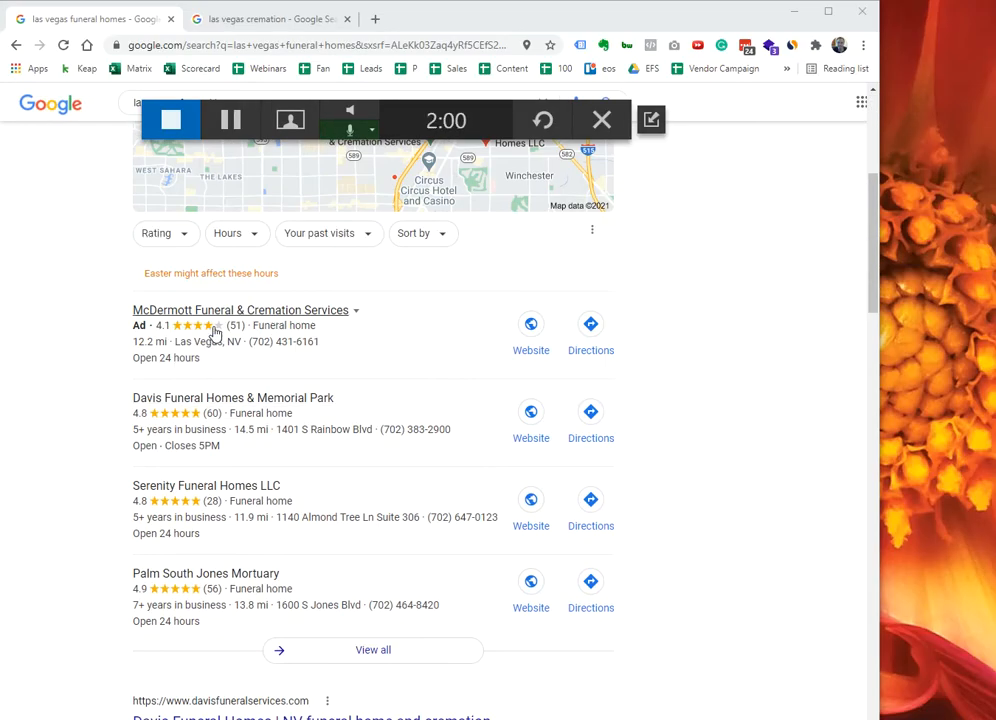
scroll("down", 3)
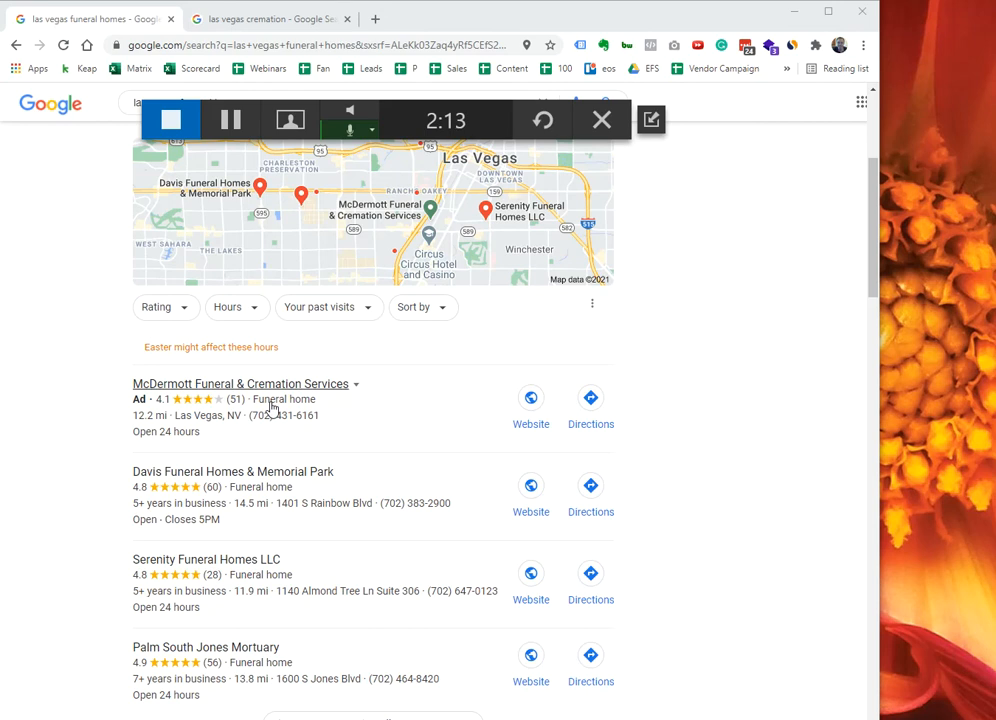
scroll("down", 3)
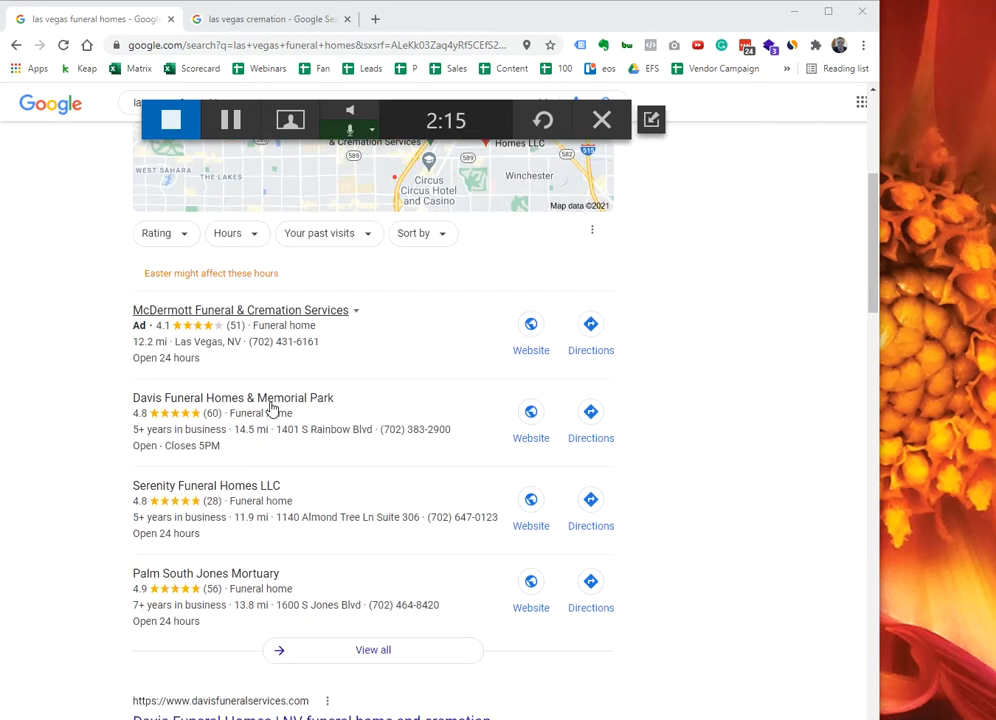
mouse_move(244, 356)
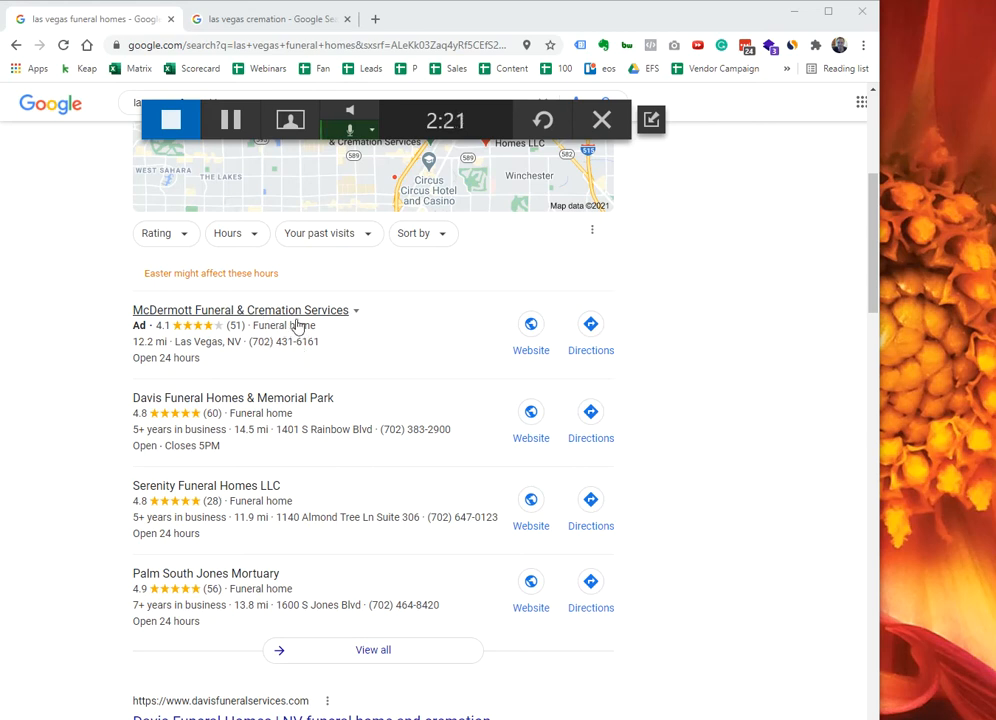
mouse_move(242, 348)
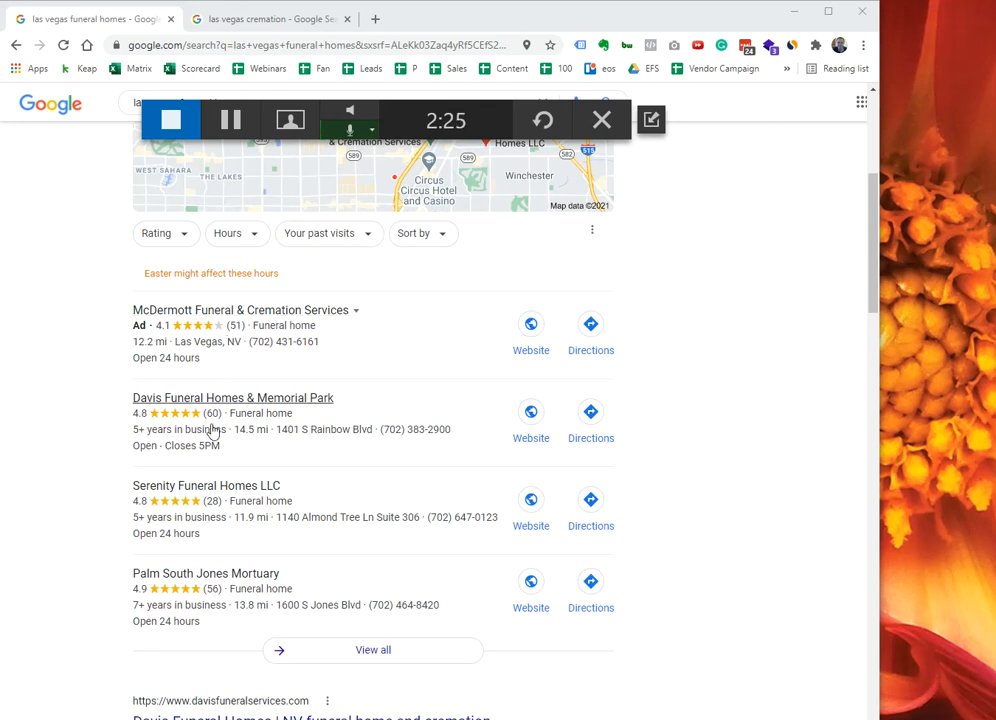
mouse_move(230, 572)
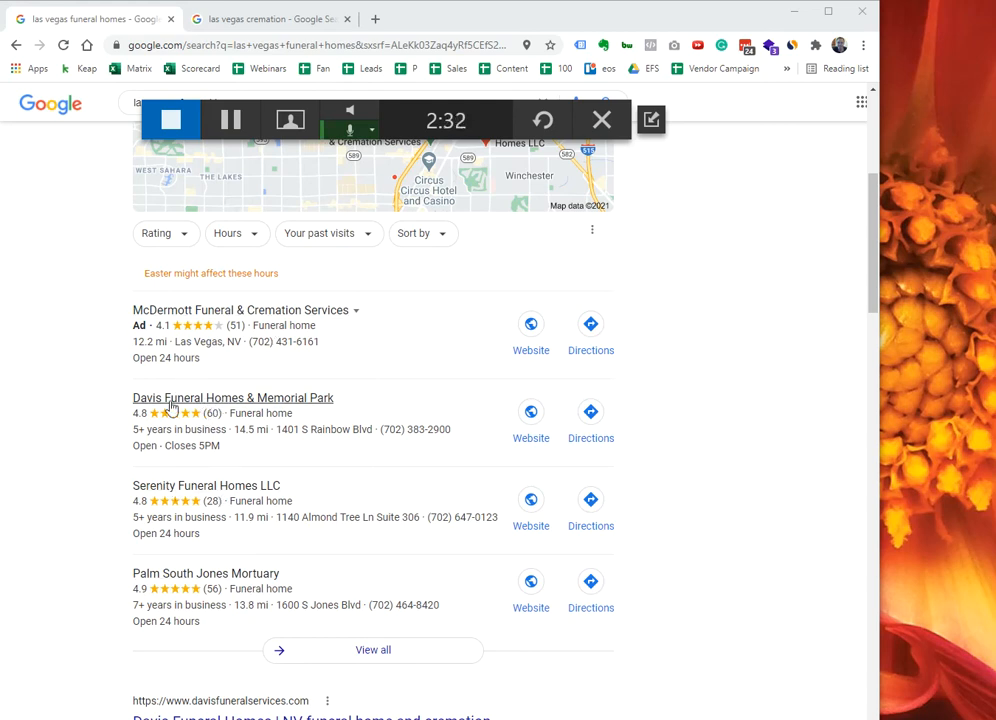
mouse_move(196, 556)
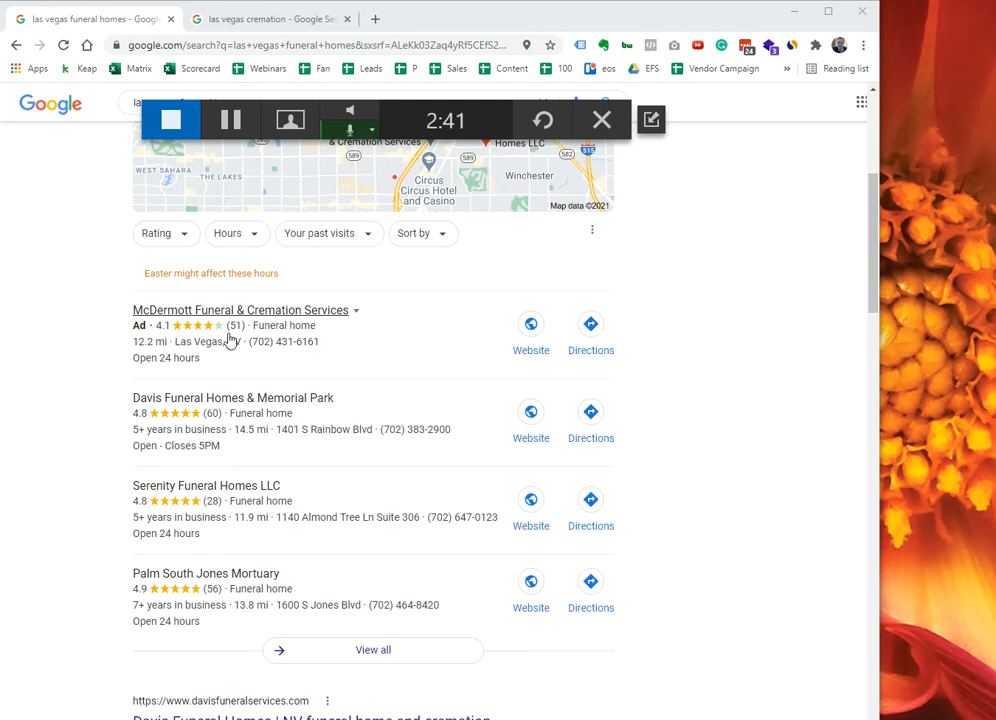
mouse_move(256, 588)
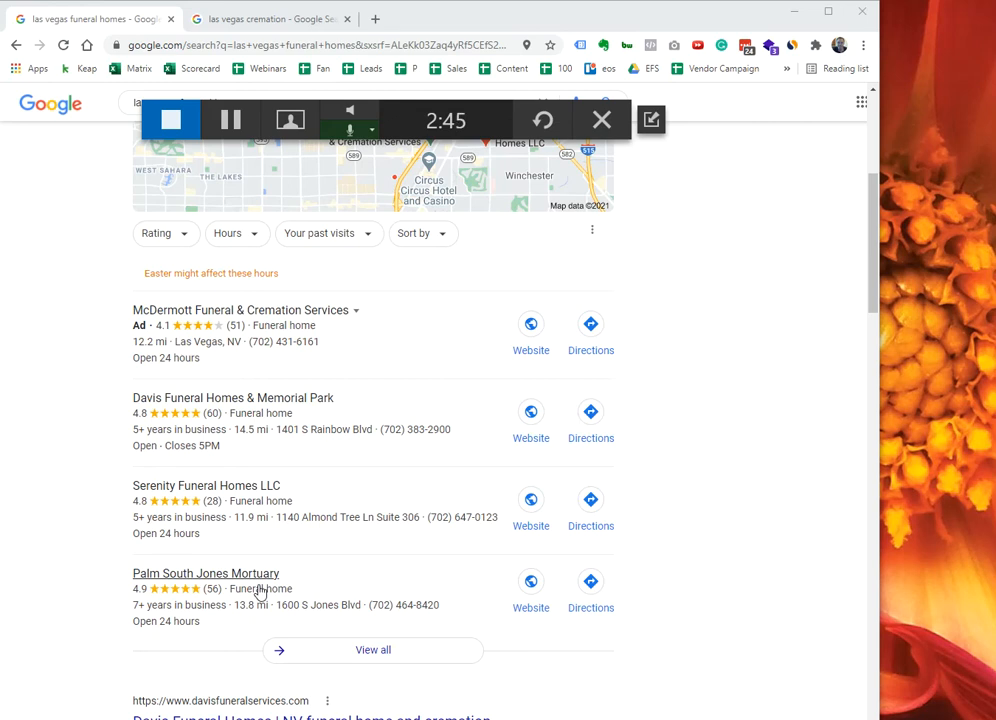
mouse_move(290, 120)
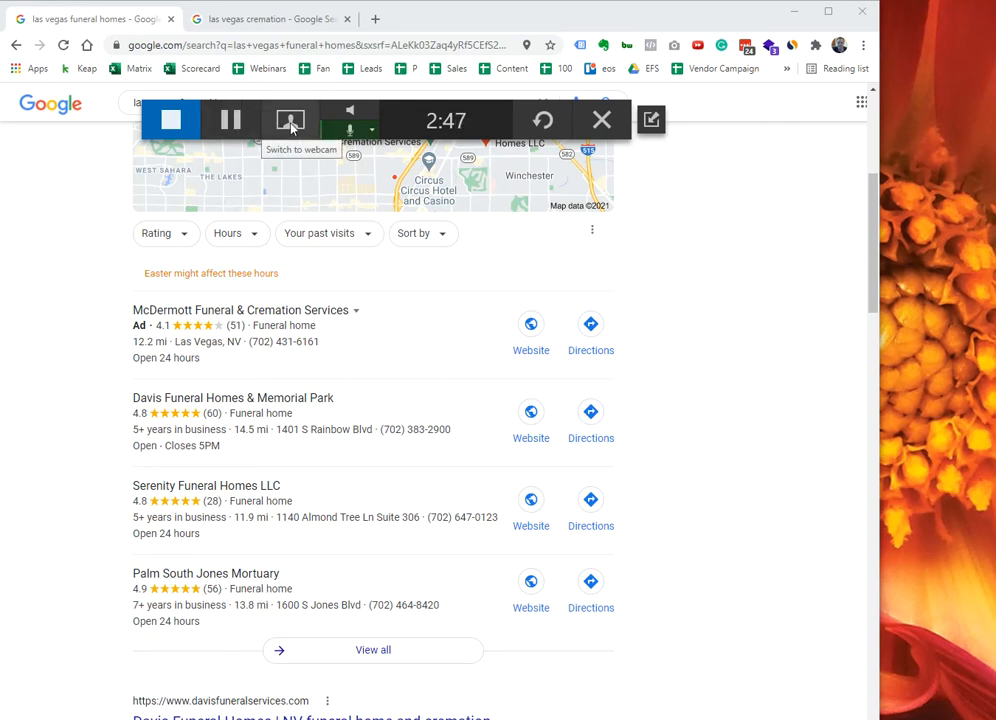